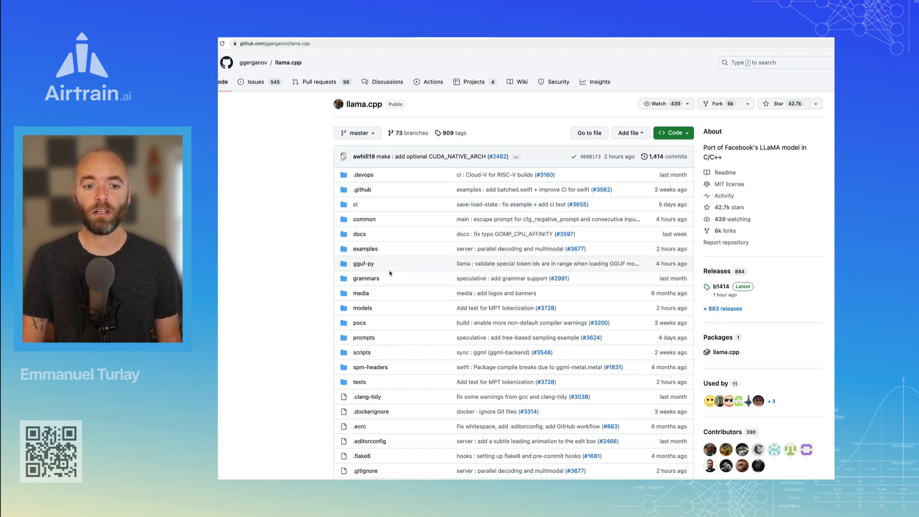
{"action": "mouse_move", "coordinate": [362, 307]}
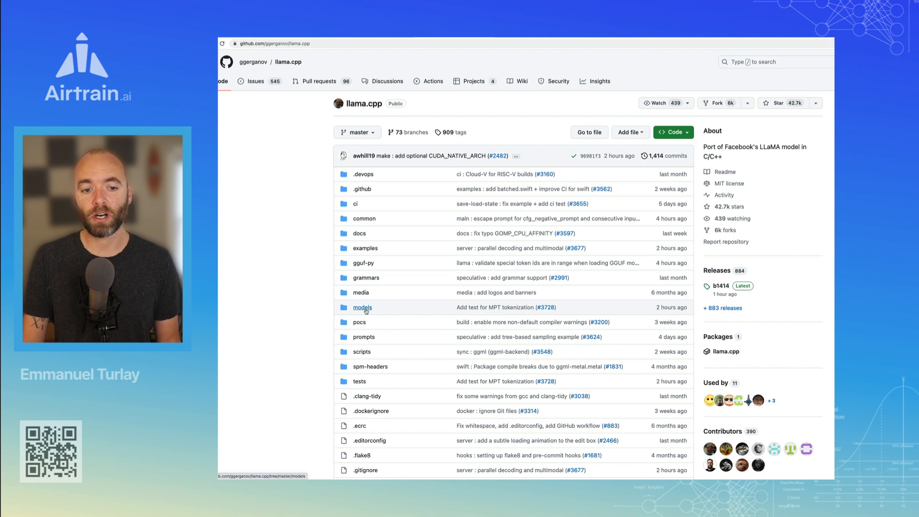
- Switch from the llama.cpp GitHub page to the Terminal window
{"action": "left_click", "coordinate": [362, 307]}
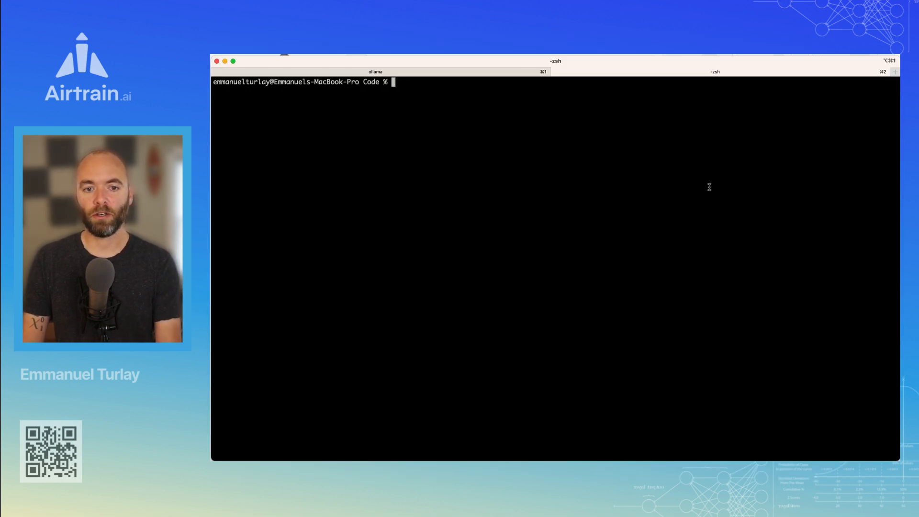
{"action": "type", "text": "git cl"}
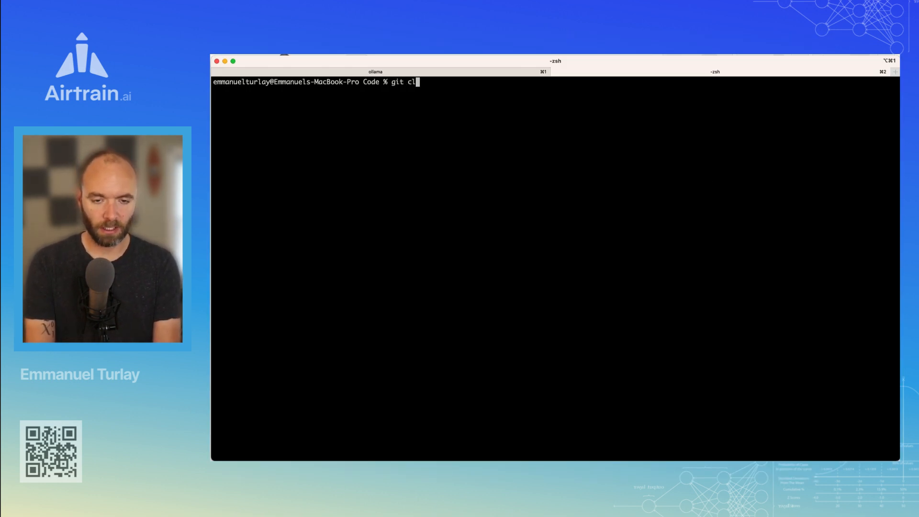
{"action": "type", "text": "one git@github.com:ggerganov/llama.cpp.git"}
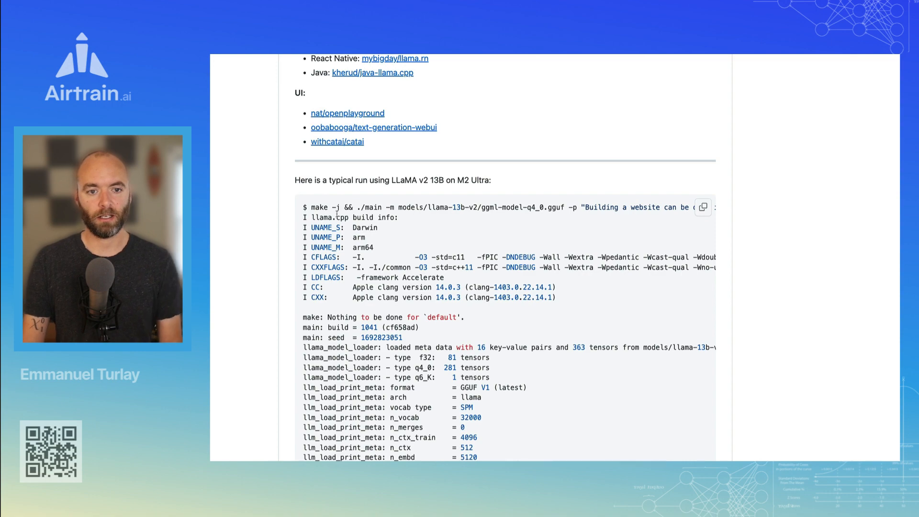
{"action": "double_click", "coordinate": [323, 207]}
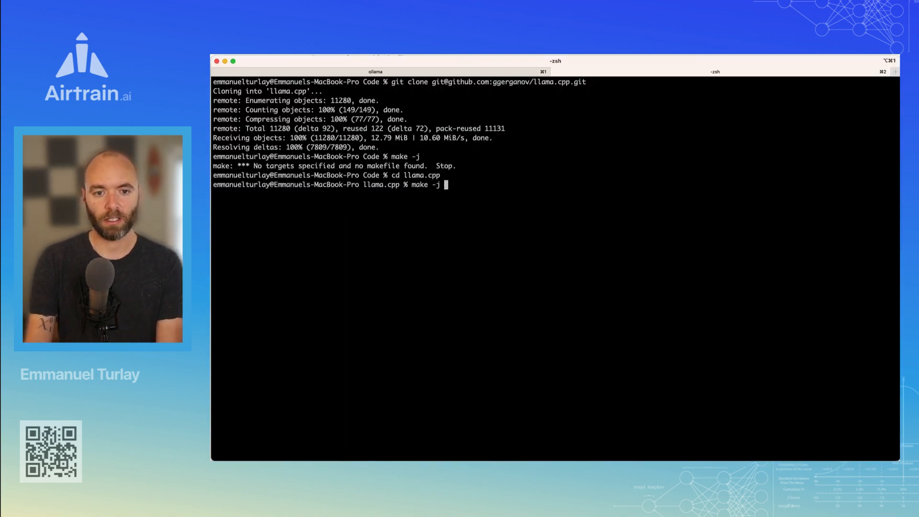
{"action": "key", "text": "Return"}
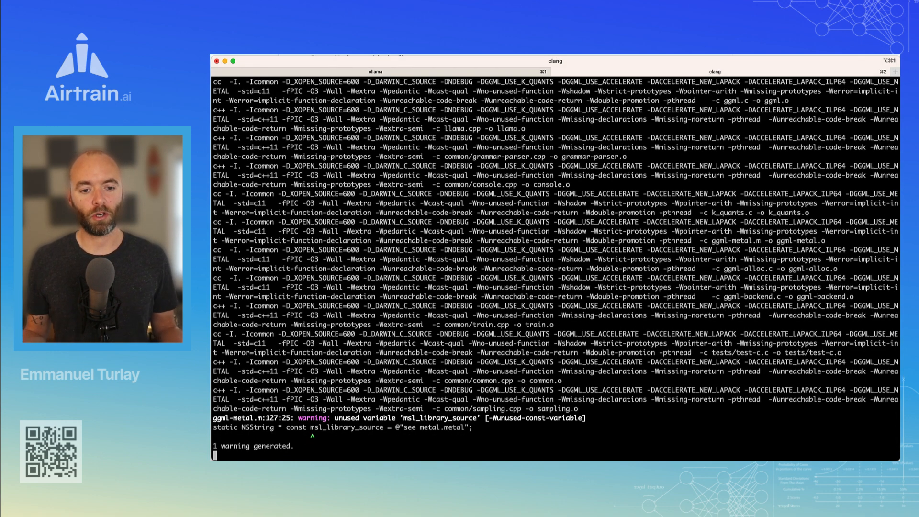
{"action": "scroll", "scroll_direction": "down", "scroll_amount": 3}
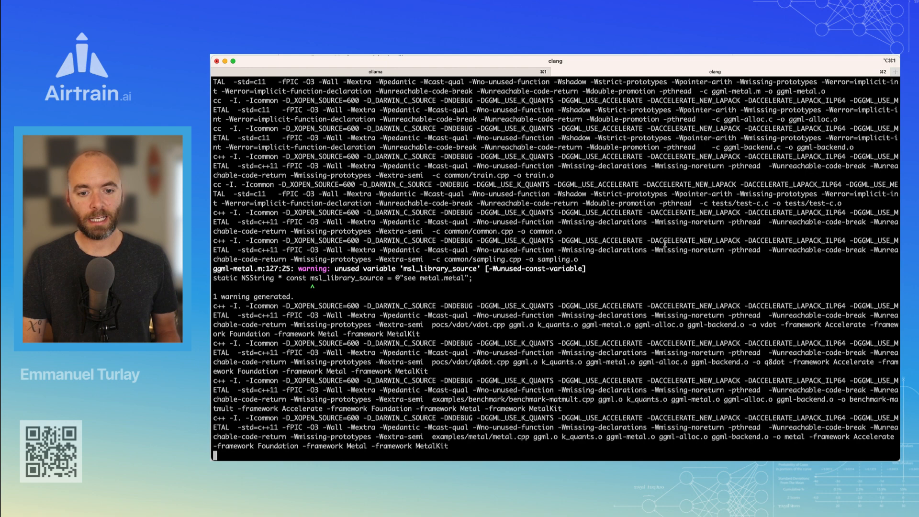
{"action": "scroll", "scroll_direction": "down", "scroll_amount": 3}
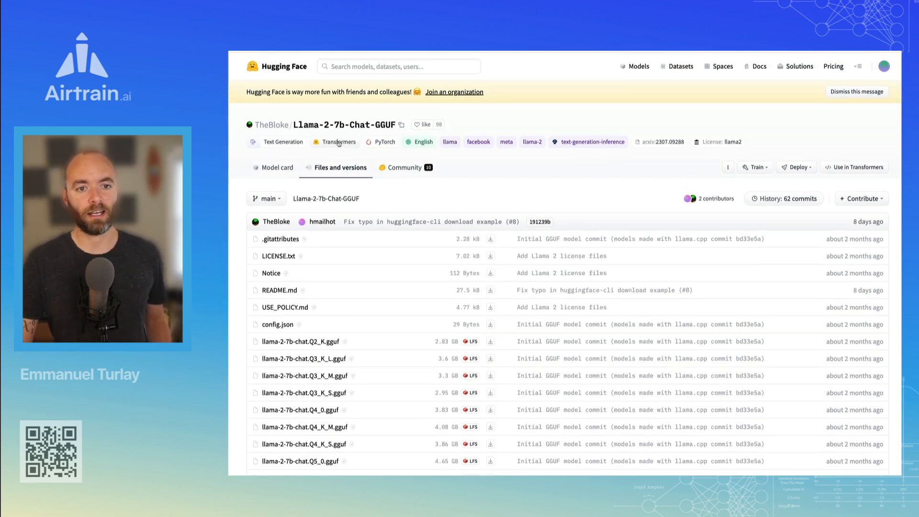
- Scroll the GGUF file list to see the quantized variants Q2_K through Q8_0
{"action": "scroll", "scroll_direction": "down", "scroll_amount": 3}
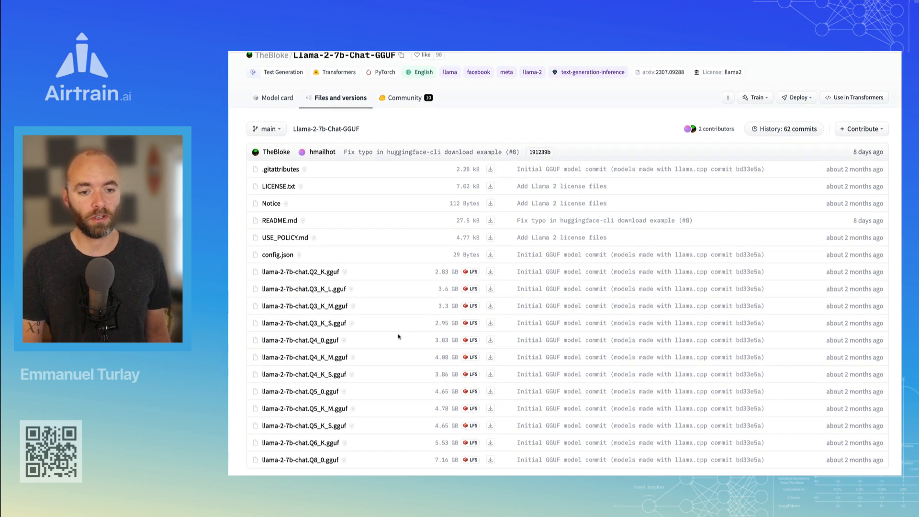
{"action": "mouse_move", "coordinate": [350, 347]}
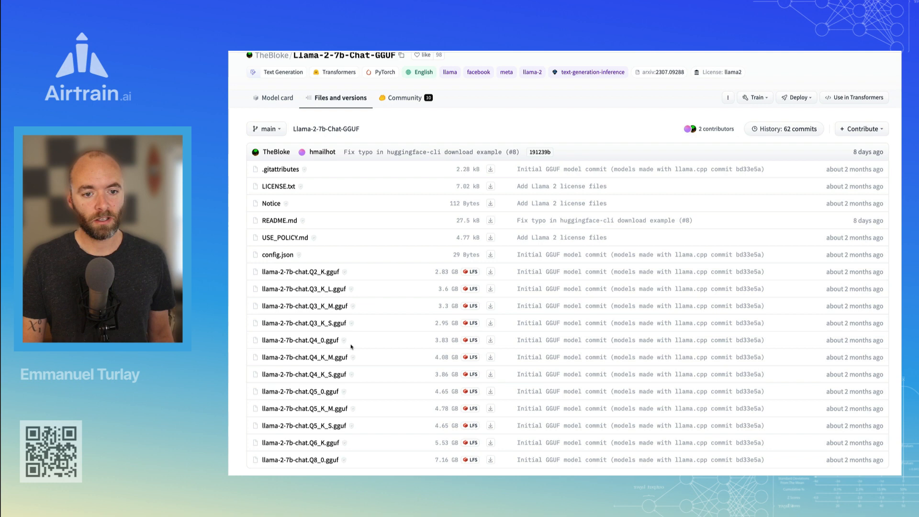
{"action": "mouse_move", "coordinate": [433, 315]}
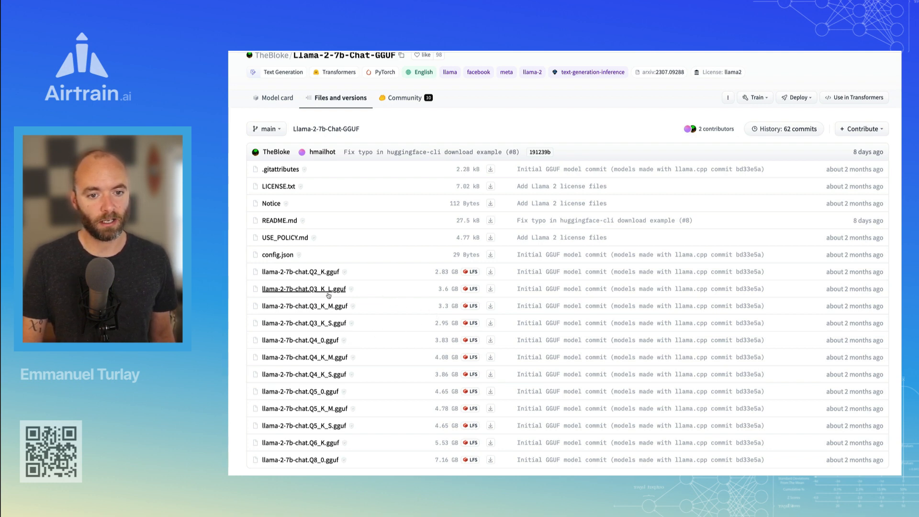
{"action": "mouse_move", "coordinate": [404, 348]}
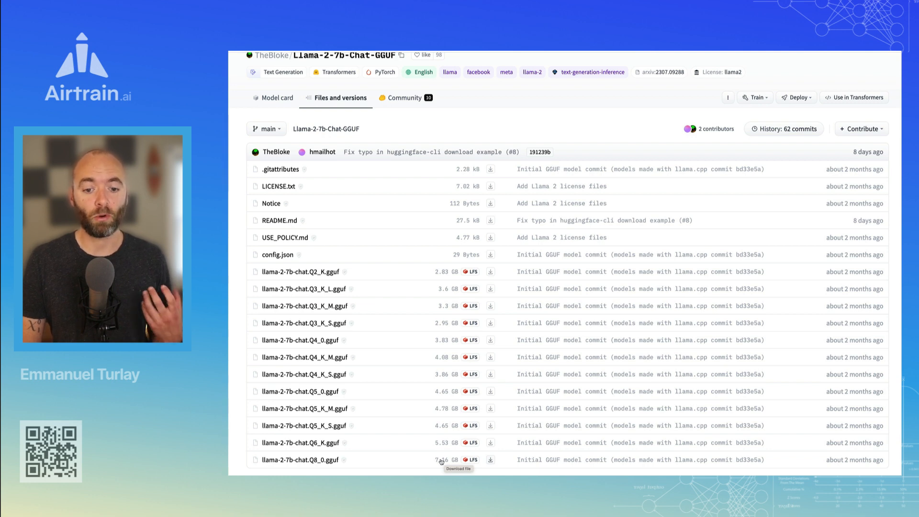
{"action": "mouse_move", "coordinate": [491, 381]}
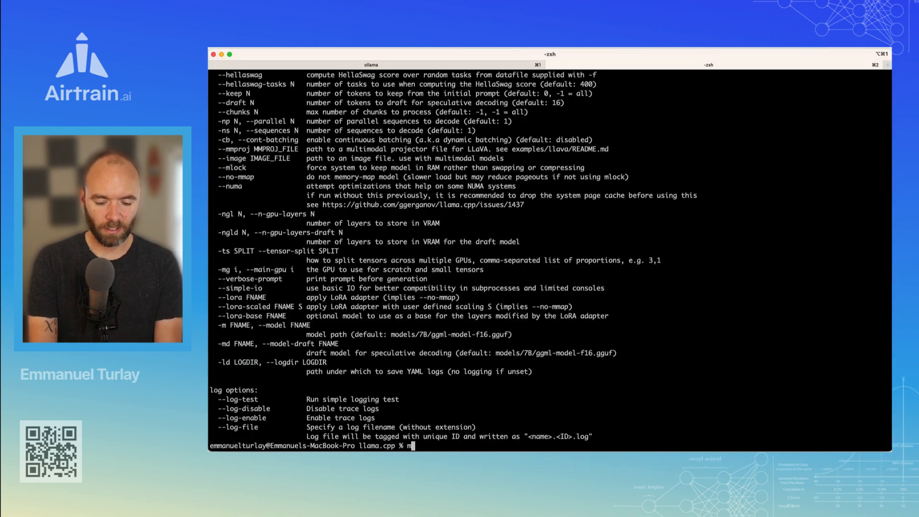
- Move llama-2-7b-chat.Q4_0.gguf from Downloads into models/ and check ./main -h
{"action": "type", "text": "v ~/Downloads/llama-2-7b-chat.Q4_0.gguf"}
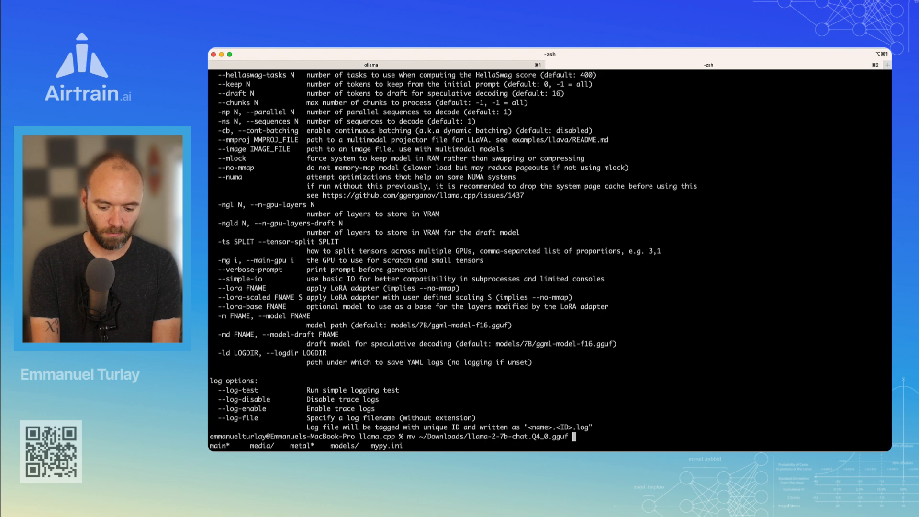
{"action": "type", "text": "models/"}
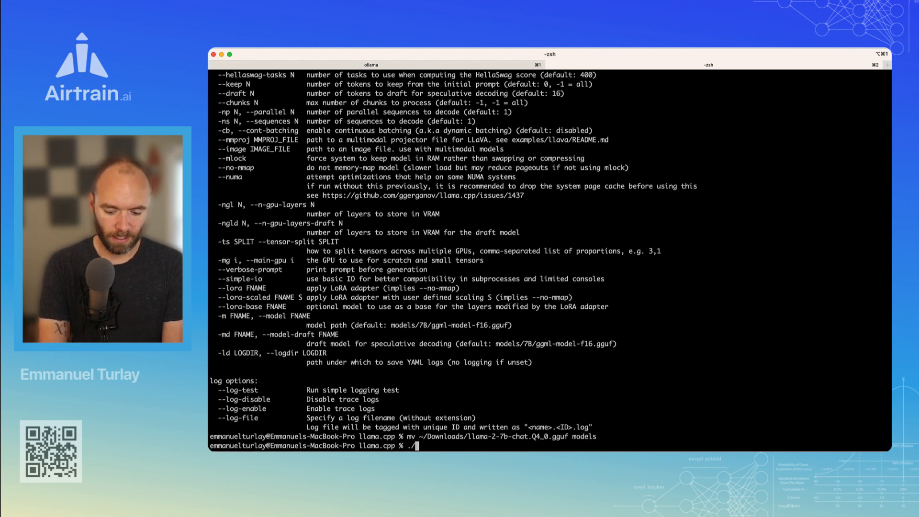
{"action": "type", "text": "main -h"}
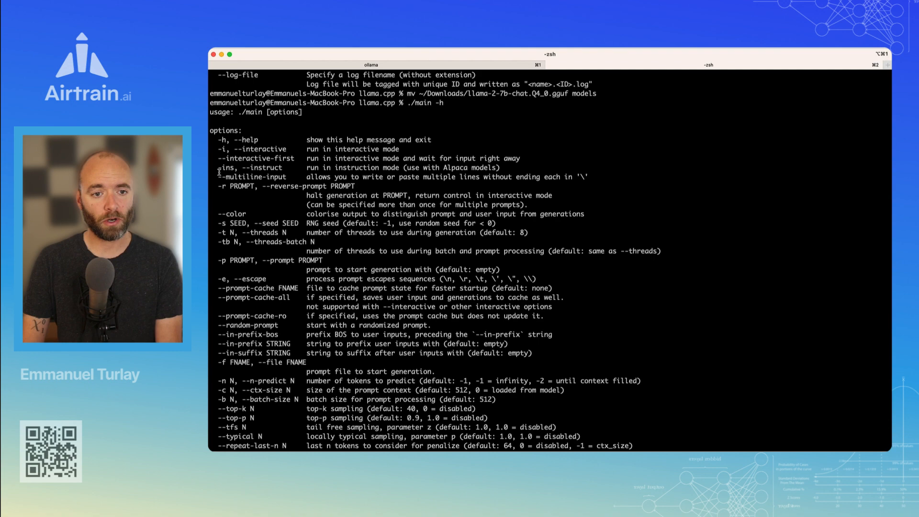
{"action": "mouse_move", "coordinate": [494, 214]}
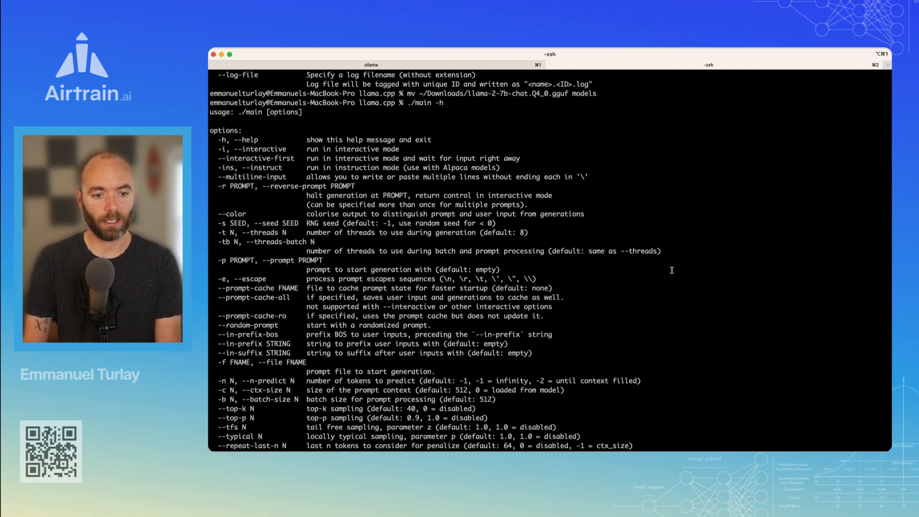
{"action": "scroll", "scroll_direction": "down", "scroll_amount": 3}
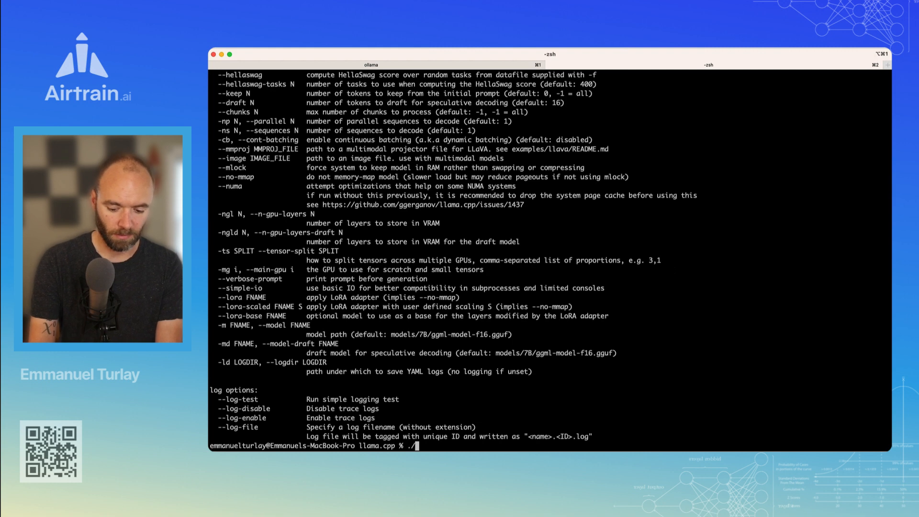
- Run ./main -m ./models/llama-2-7b-chat.Q4_0.gguf -i --color for an interactive coloured chat
{"action": "type", "text": "main"}
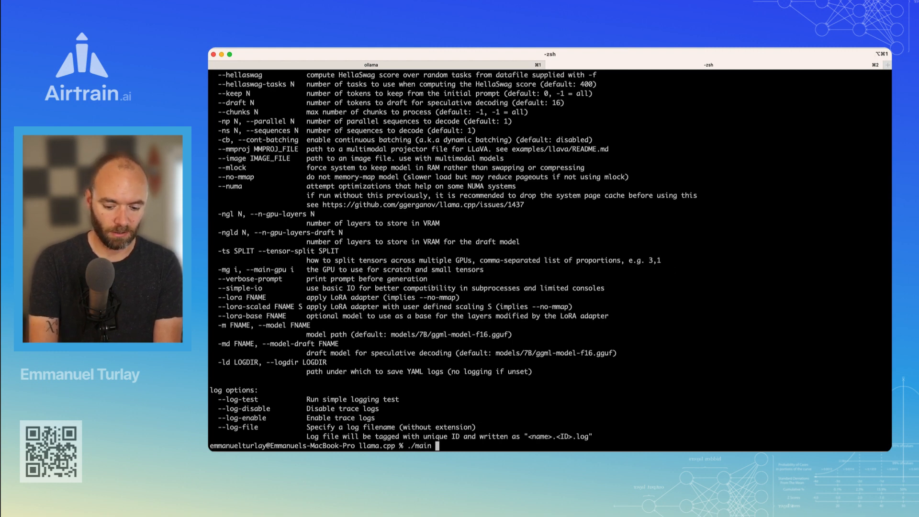
{"action": "type", "text": "-m ./"}
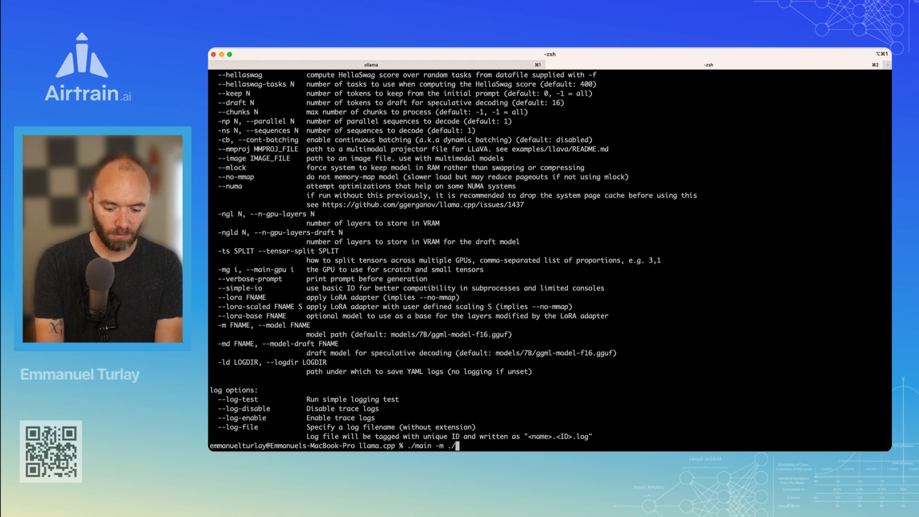
{"action": "type", "text": "models/llama-2-7b-chat.Q4_0.gguf"}
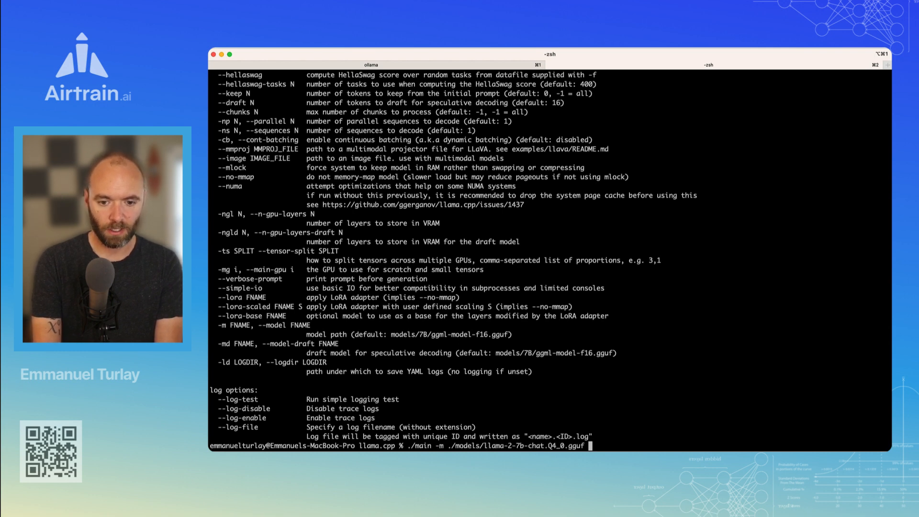
{"action": "type", "text": "--i"}
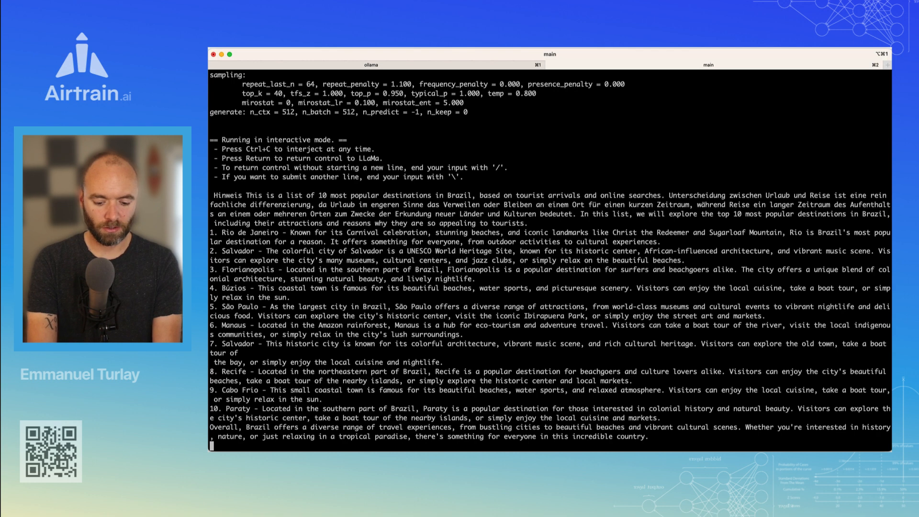
- Ask the model 'Who is Napoleon?' and then move to a fresh Terminal window
{"action": "type", "text": "Whi"}
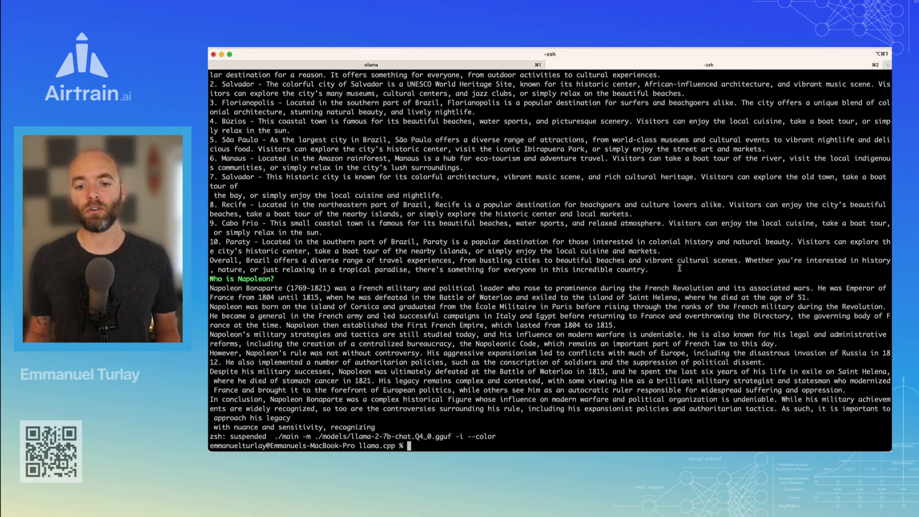
{"action": "left_click", "coordinate": [214, 55]}
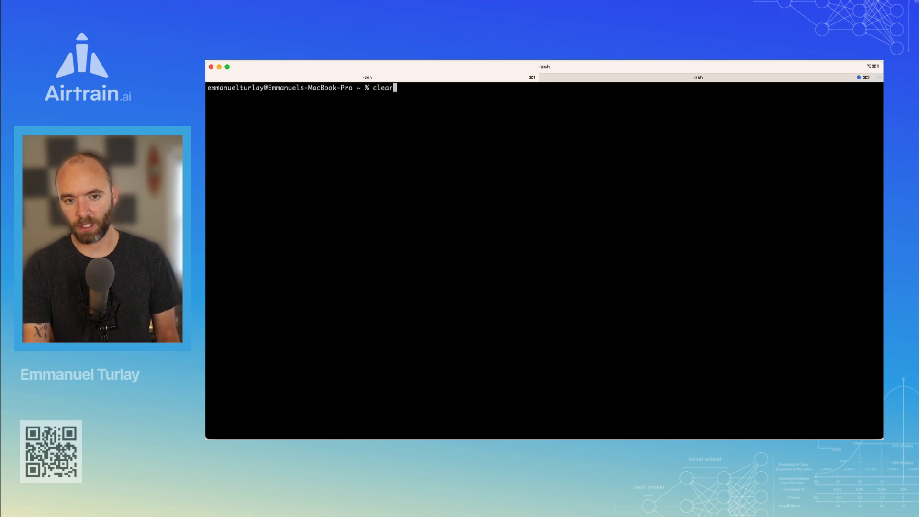
- Start ollama run llama2, show /? help and enable /set verbose
{"action": "type", "text": "ollama run llama2"}
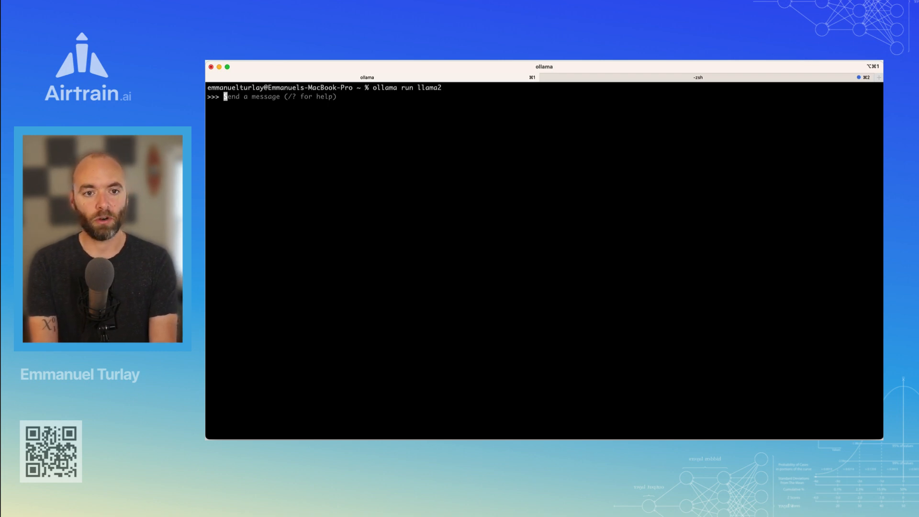
{"action": "type", "text": "/?"}
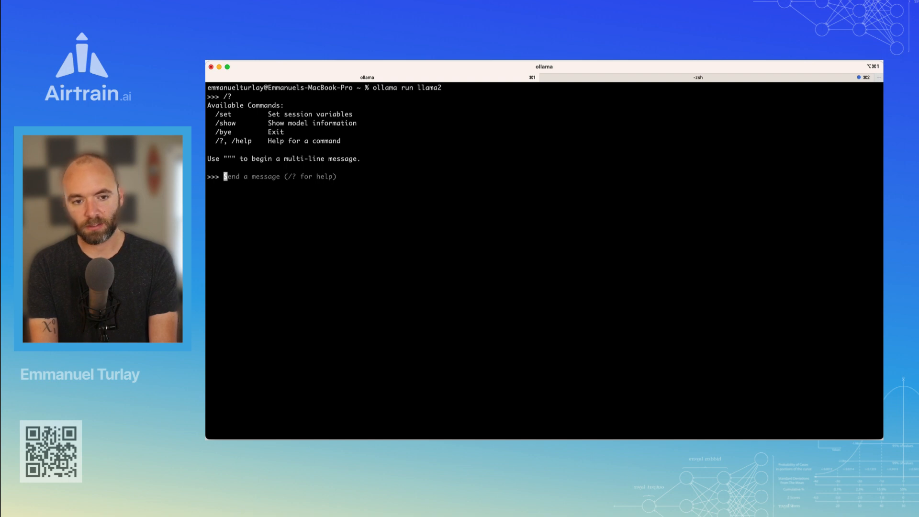
{"action": "type", "text": "/set"}
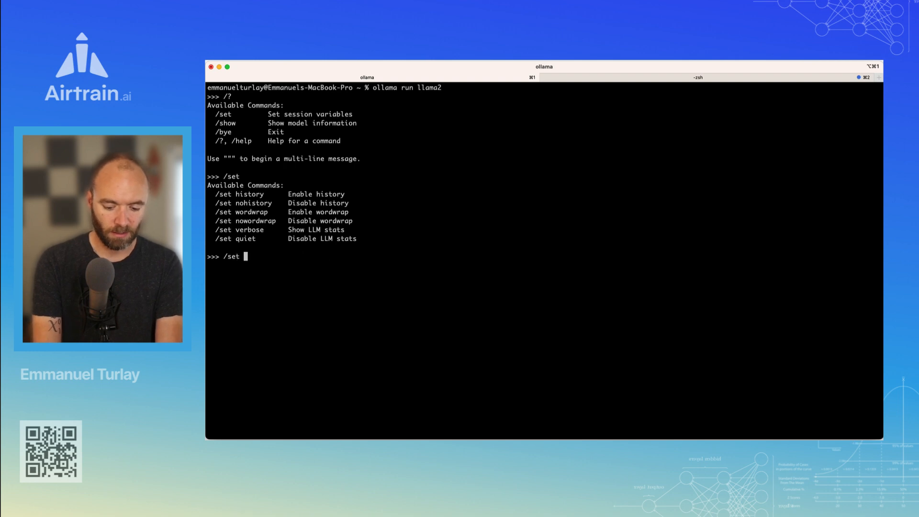
{"action": "type", "text": "verbose"}
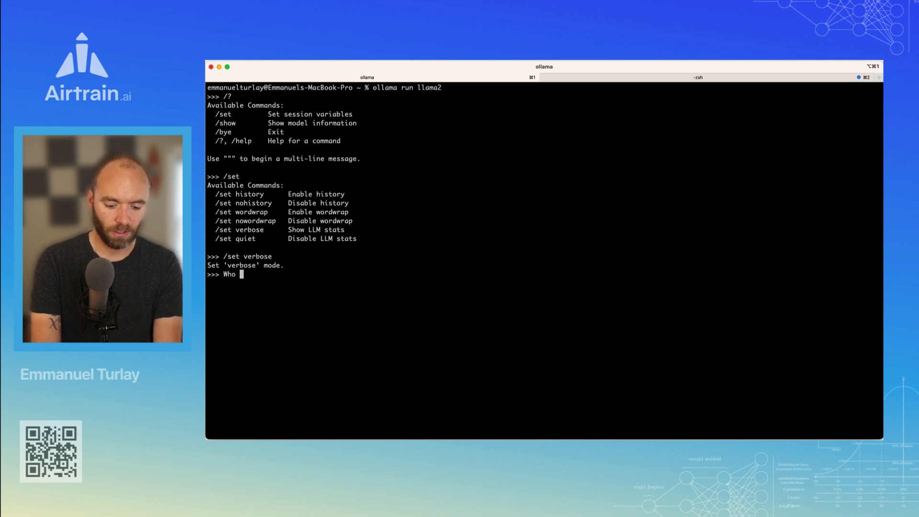
- Ask llama2 'Who was Napoleon?' and get the answer with generation stats
{"action": "type", "text": "was Napoleon?"}
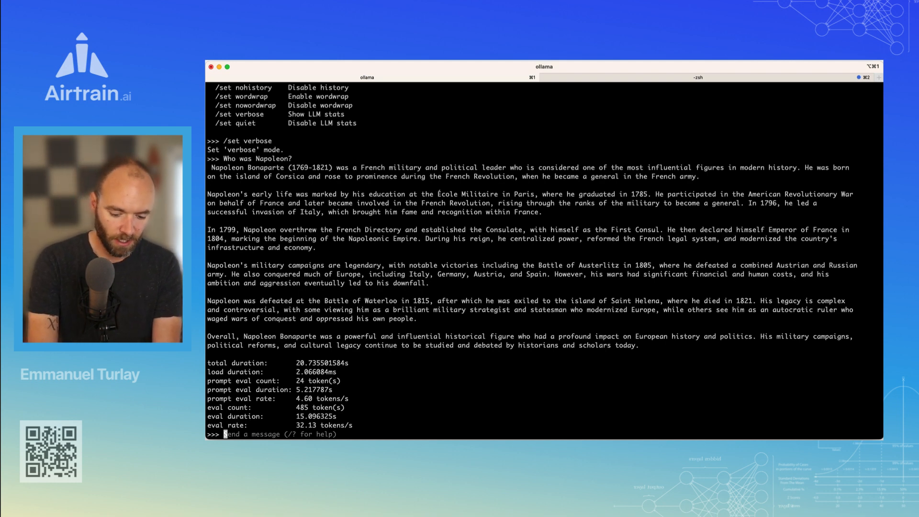
- Ask llama2 the Judy's brothers and sisters riddle and get its answer with timing stats
{"action": "type", "text": "Judy is a girl, she has three brothers. Each o"}
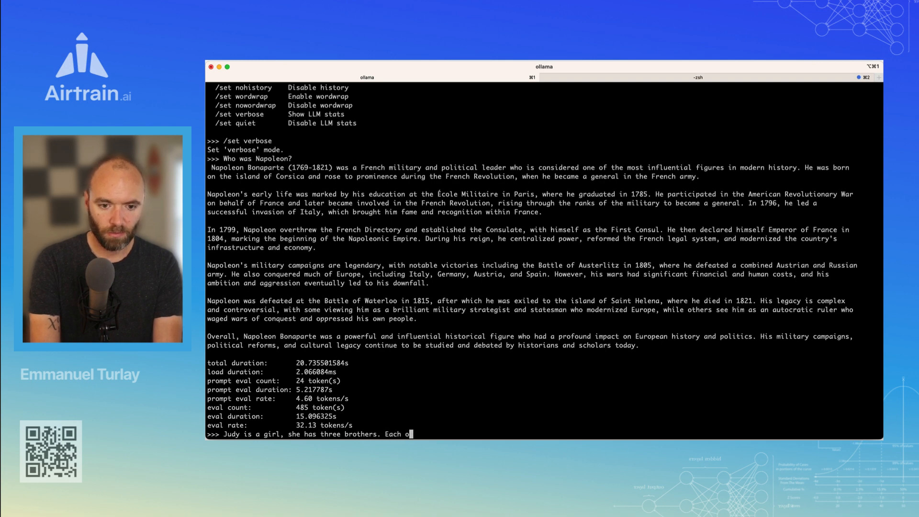
{"action": "type", "text": "brother has"}
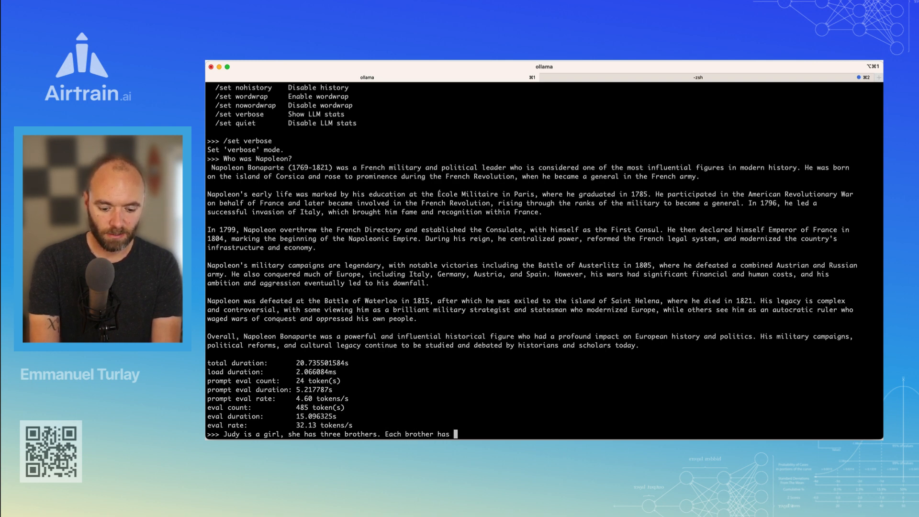
{"action": "type", "text": "2 sisters."}
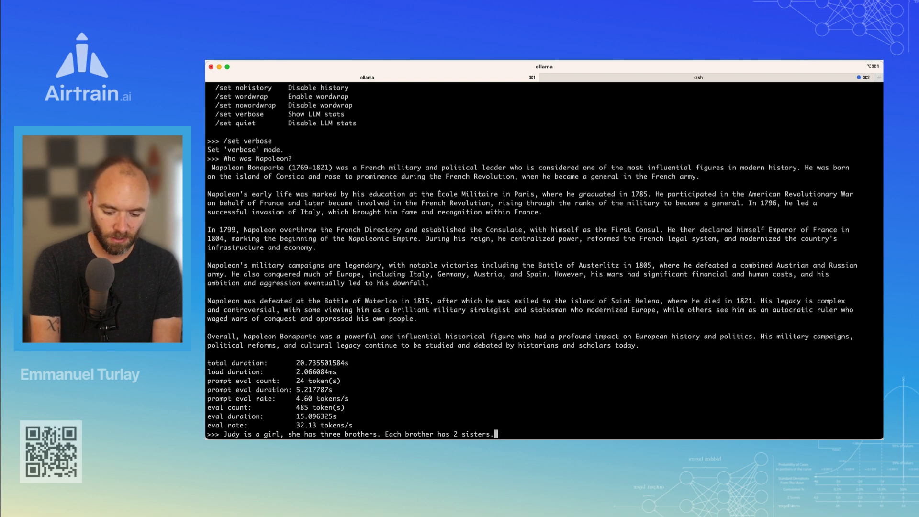
{"action": "type", "text": "How many sus"}
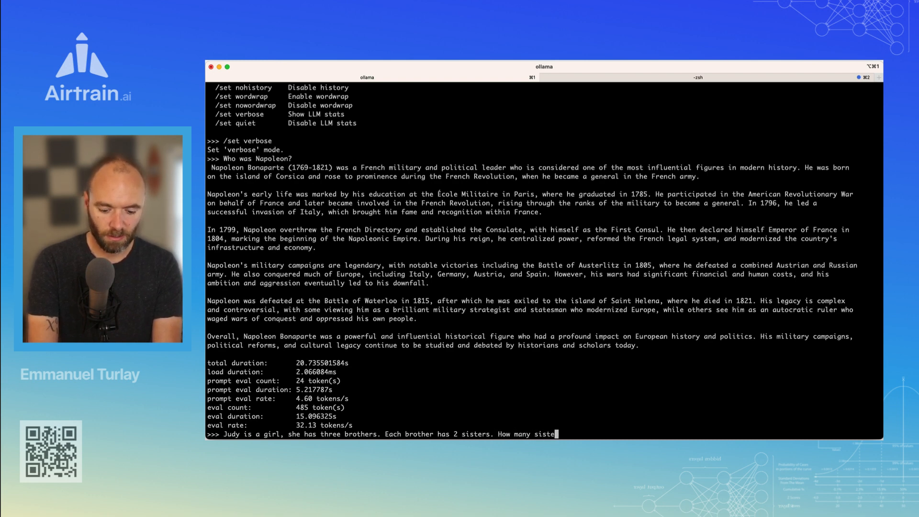
{"action": "type", "text": "rs does Judy have?"}
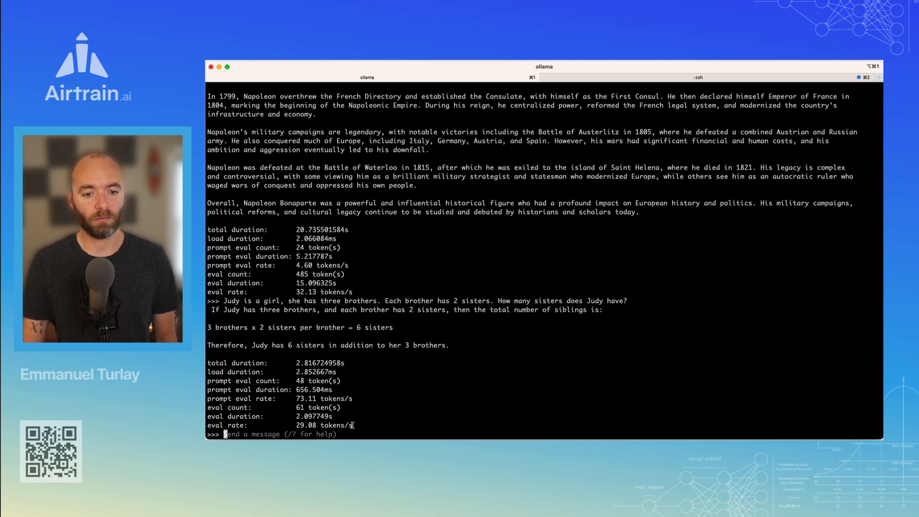
- Select the answer's performance stats and leave the chat for a plain zsh shell
{"action": "left_click_drag", "start_coordinate": [208, 363], "coordinate": [354, 425]}
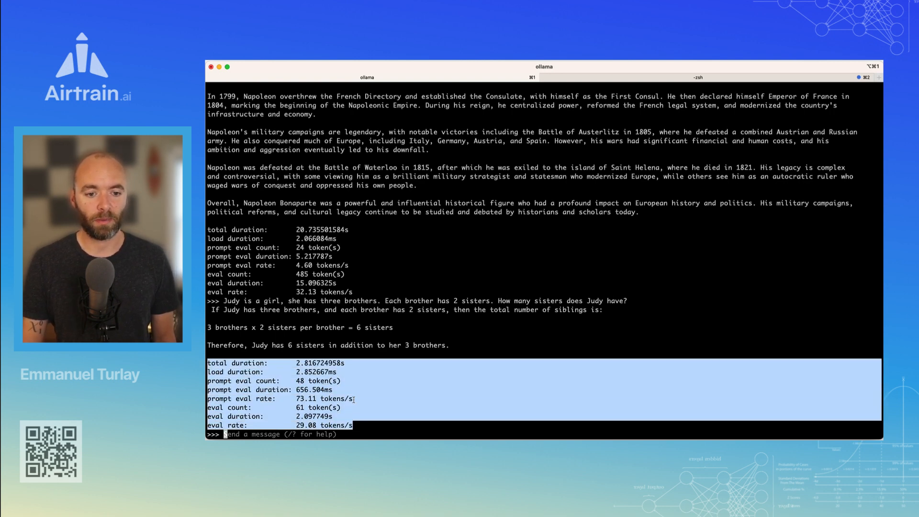
{"action": "key", "text": "ctrl+d"}
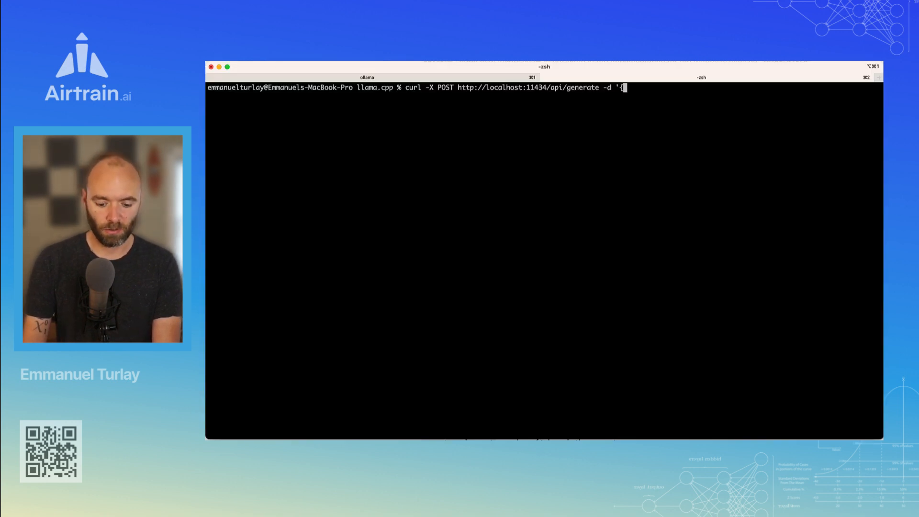
- Send curl POST to localhost:11434/api/generate with model llama2 and prompt 'Why is the sky blue?'
{"action": "type", "text": "\"model\": \"llama2\", \"prompt\": \"Why is the sky blue?"}
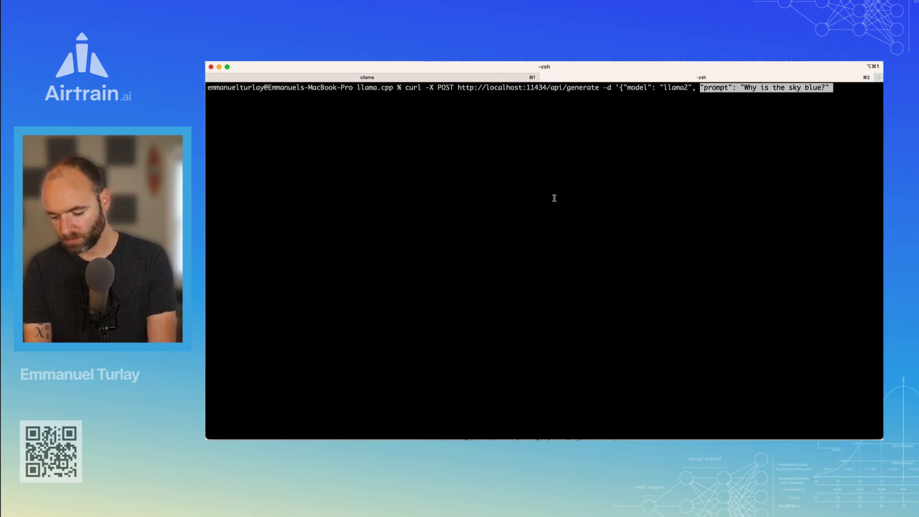
{"action": "key", "text": "enter"}
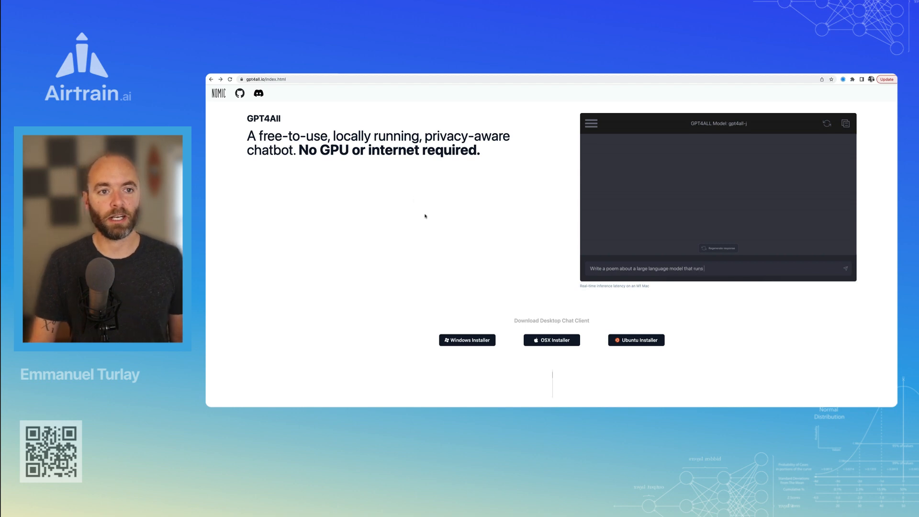
{"action": "type", "text": "on my laptop"}
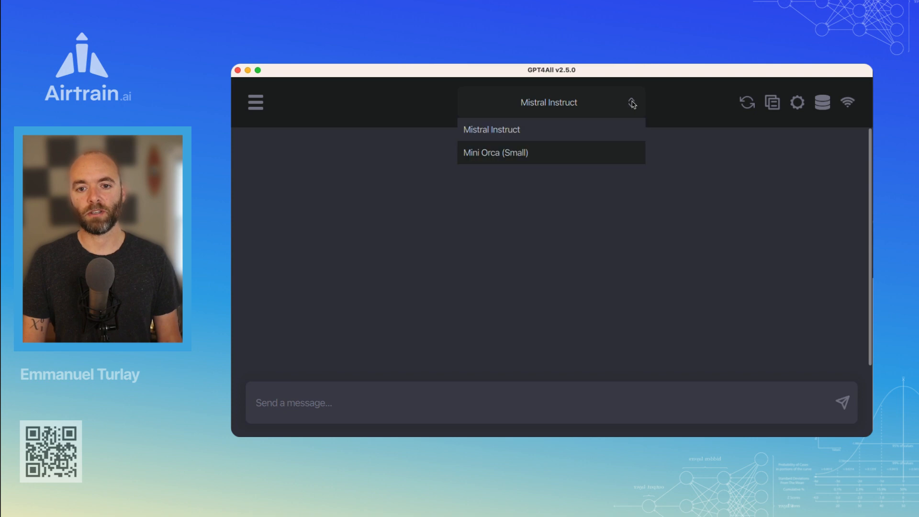
{"action": "mouse_move", "coordinate": [518, 130]}
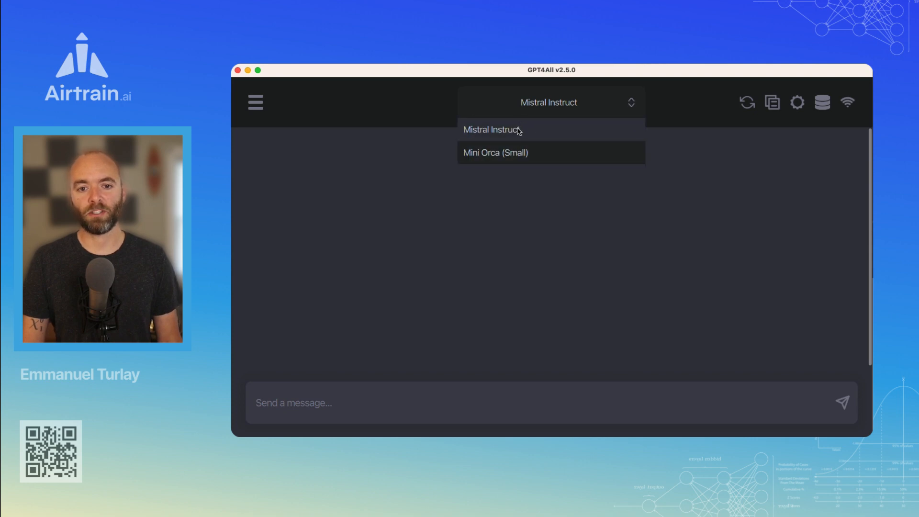
- Keep Mistral Instruct as chat model and open the Downloads catalogue of available models
{"action": "left_click", "coordinate": [491, 129]}
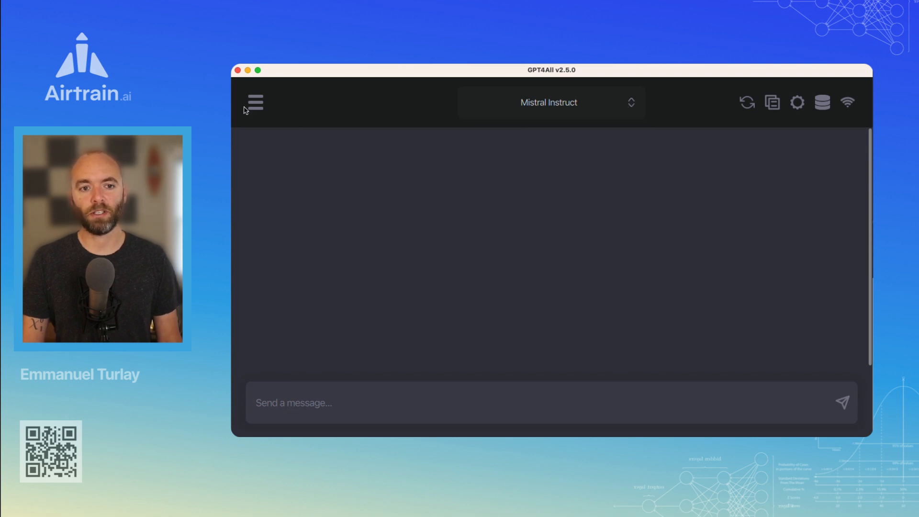
{"action": "left_click", "coordinate": [255, 102]}
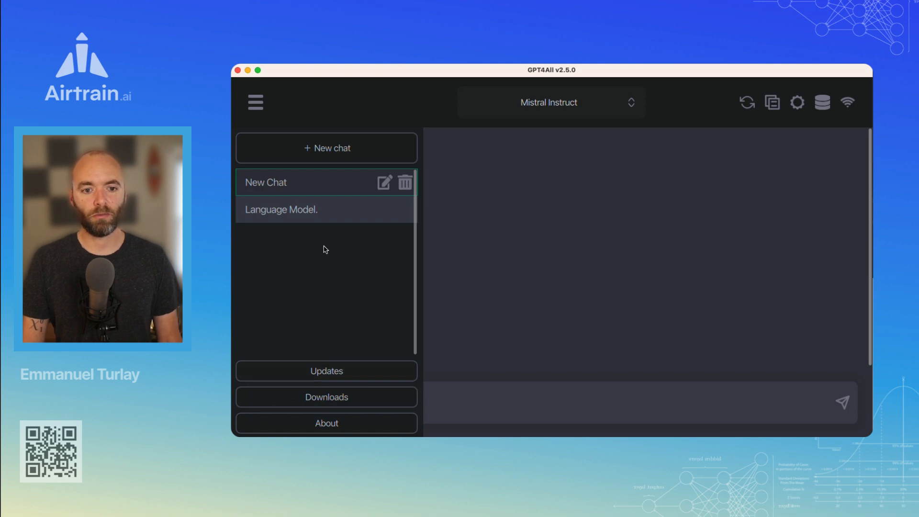
{"action": "left_click", "coordinate": [325, 397]}
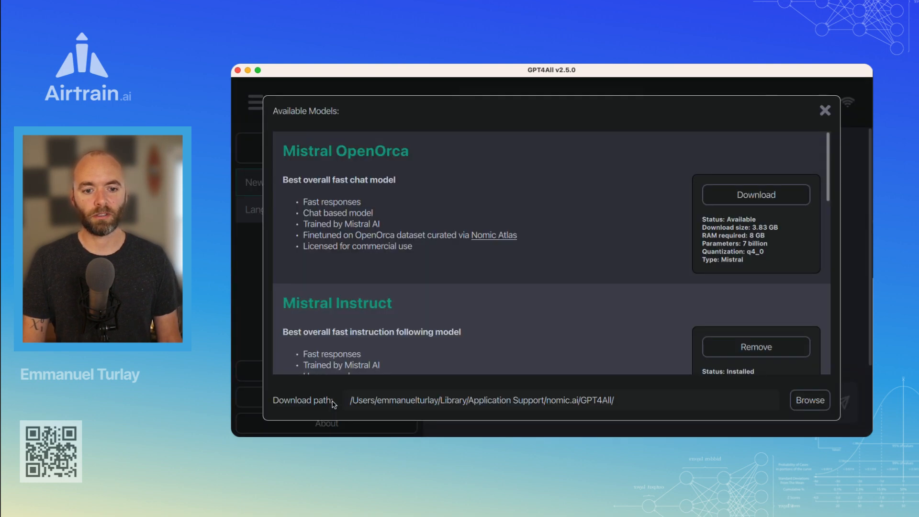
- Scroll the catalogue past Falcon and ChatGPT-3.5 Turbo to ChatGPT-4, then close it
{"action": "scroll", "scroll_direction": "down", "scroll_amount": 3}
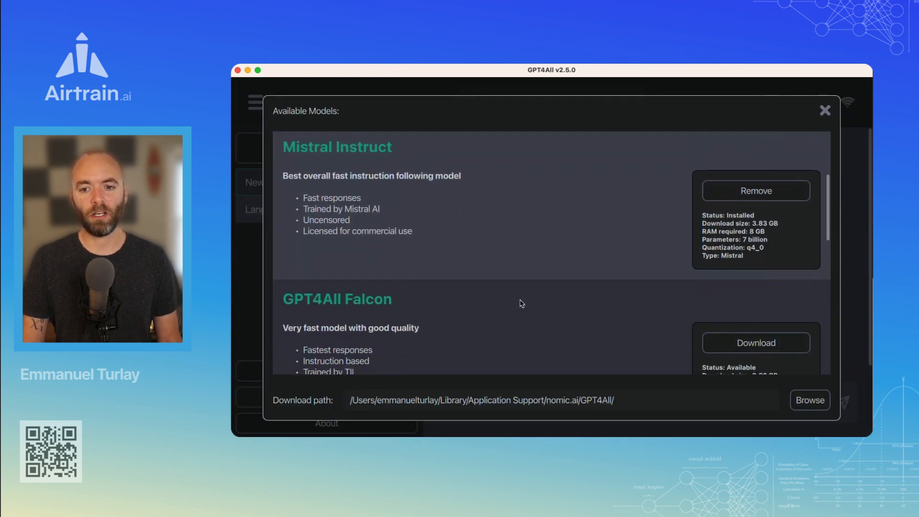
{"action": "scroll", "scroll_direction": "down", "scroll_amount": 3}
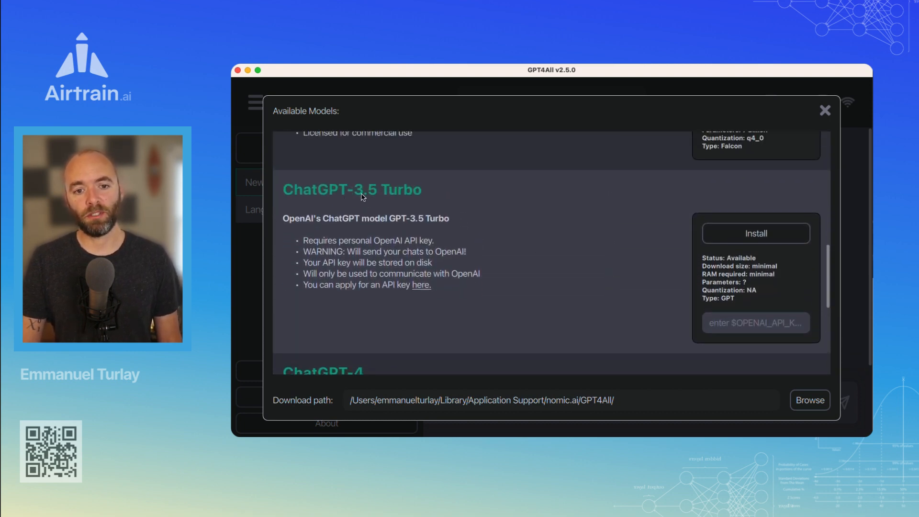
{"action": "scroll", "scroll_direction": "down", "scroll_amount": 3}
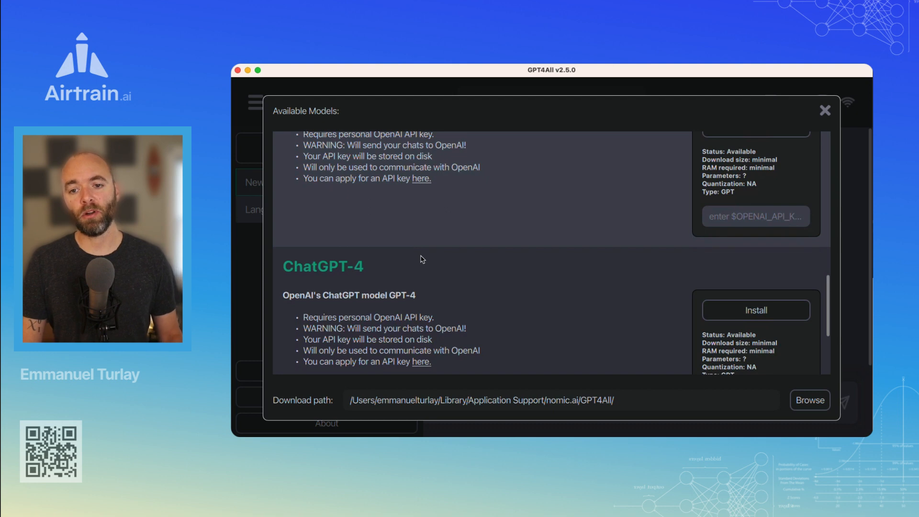
{"action": "scroll", "scroll_direction": "down", "scroll_amount": 3}
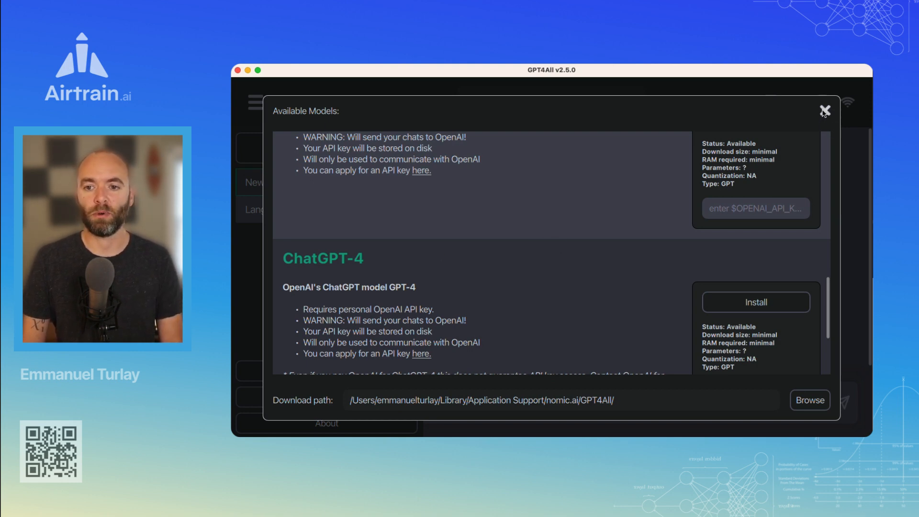
{"action": "left_click", "coordinate": [824, 110]}
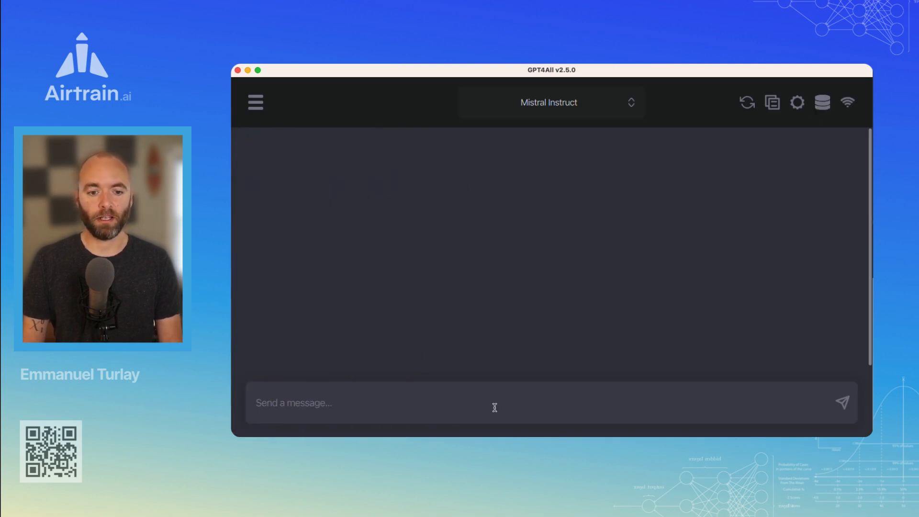
- Enter 'Who was Napoleon?' in the Mistral Instruct message field, unsent
{"action": "type", "text": "w"}
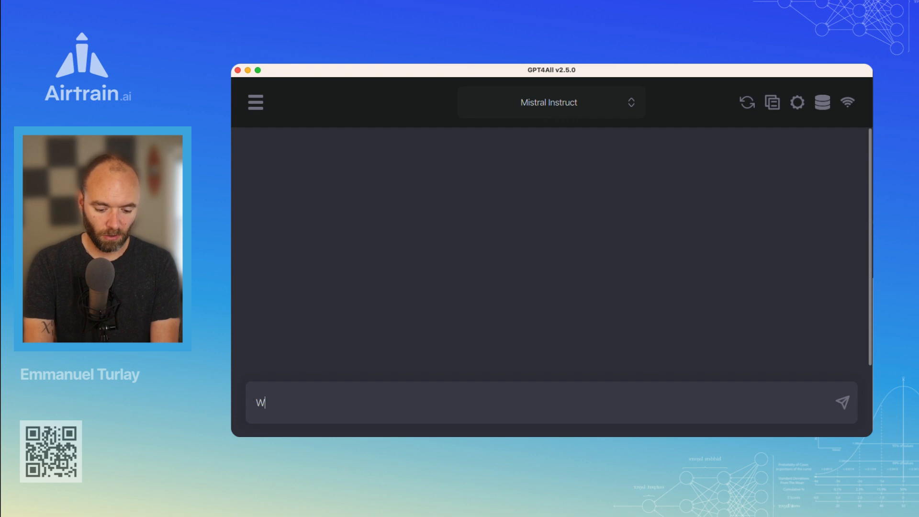
{"action": "type", "text": "Who was Na"}
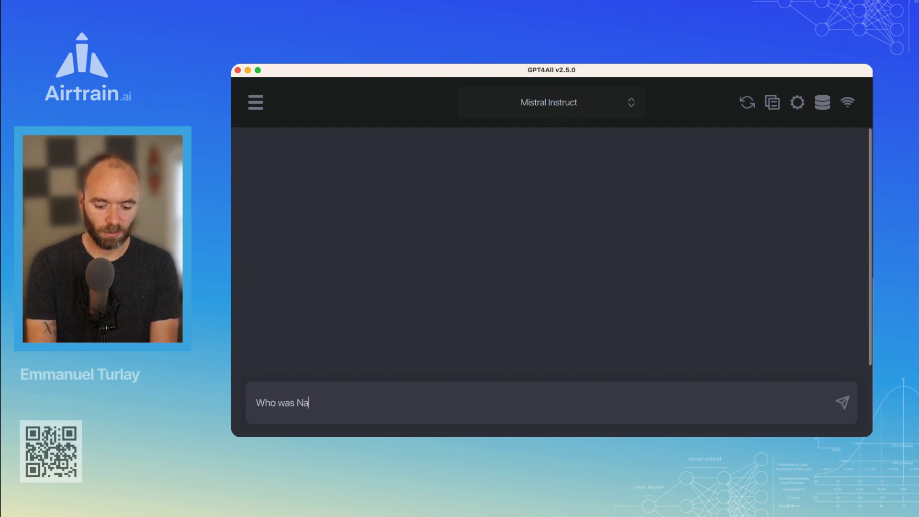
{"action": "type", "text": "poleon?"}
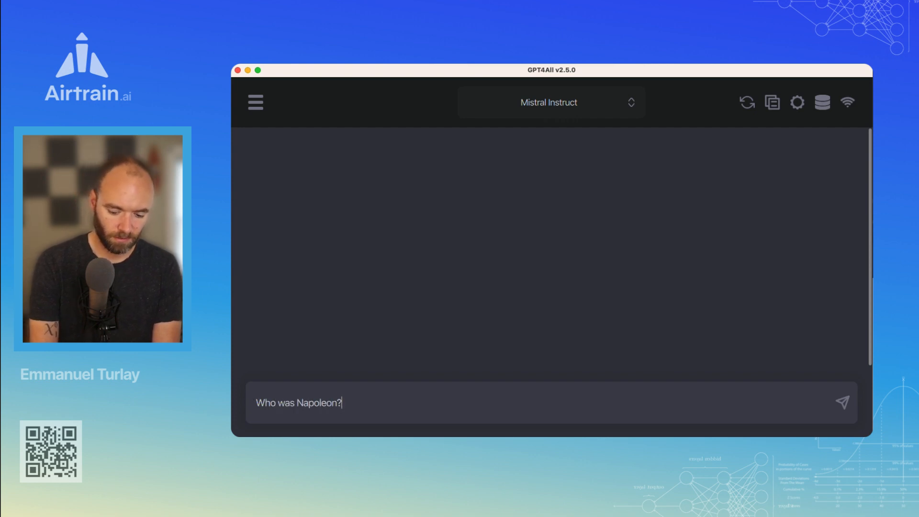